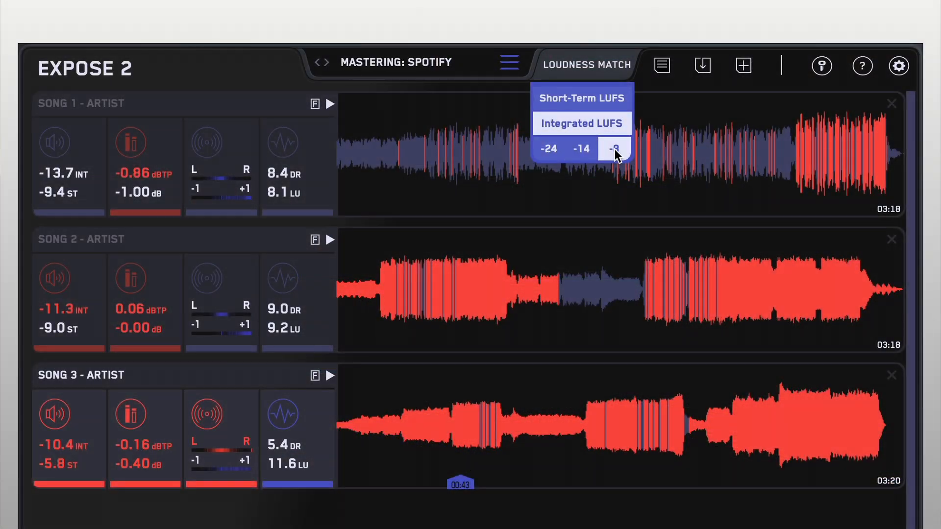
Step: Match all three songs to -8 integrated LUFS
click(612, 149)
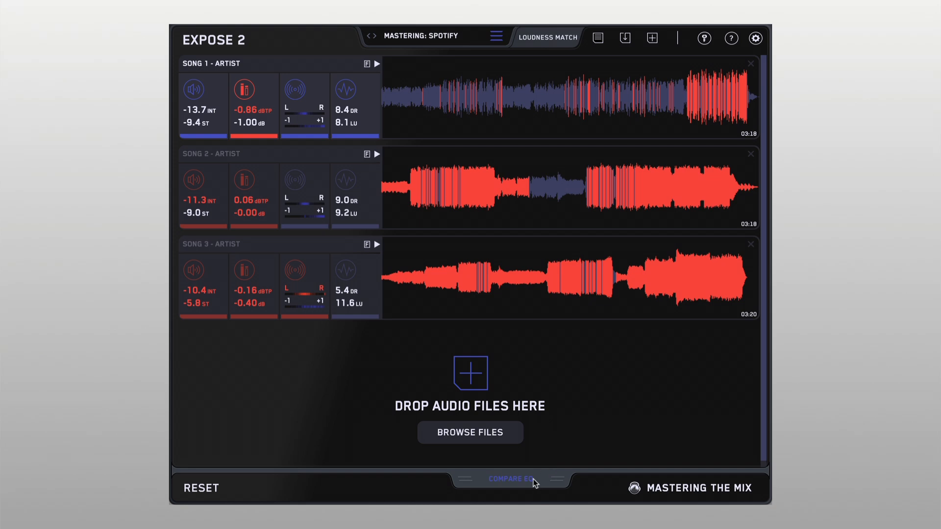
Step: Overlay the songs' EQ curves on the Star Engineers Dance-Pop Guru preset and load a reference track
click(510, 479)
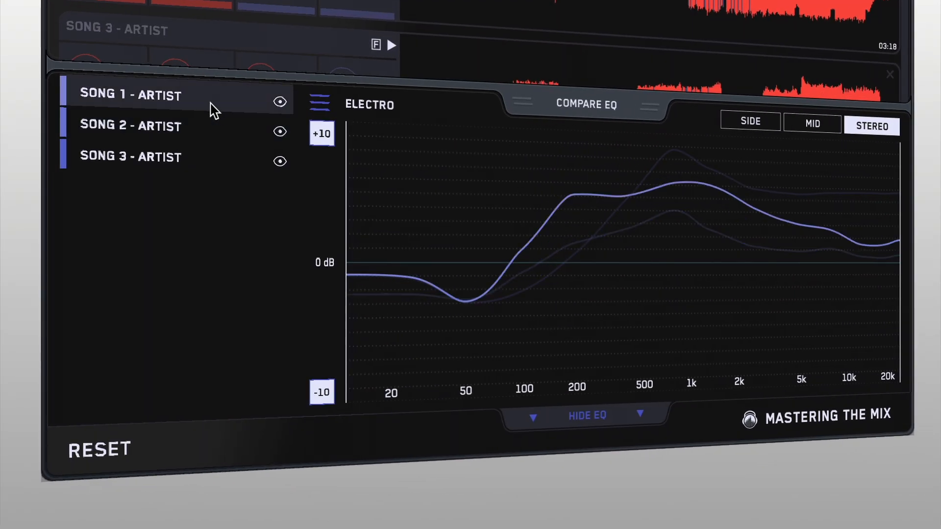
click(749, 121)
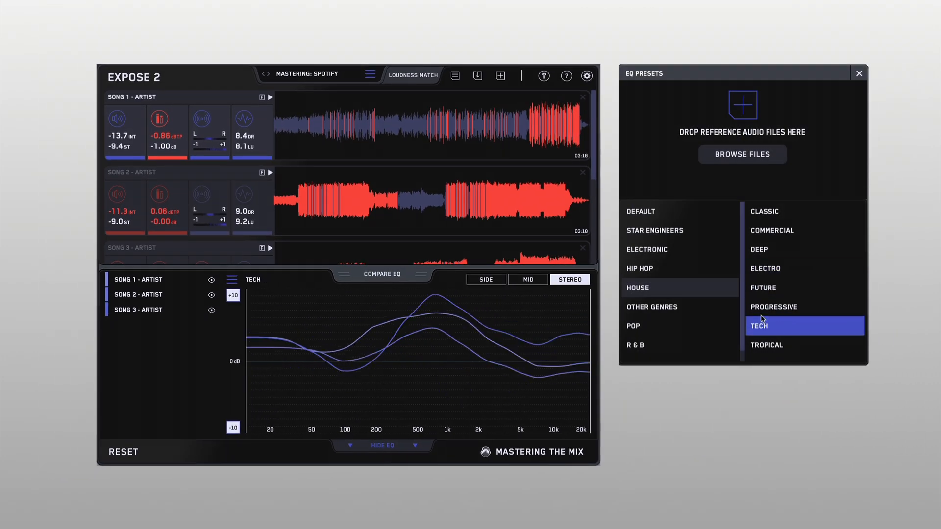
click(655, 231)
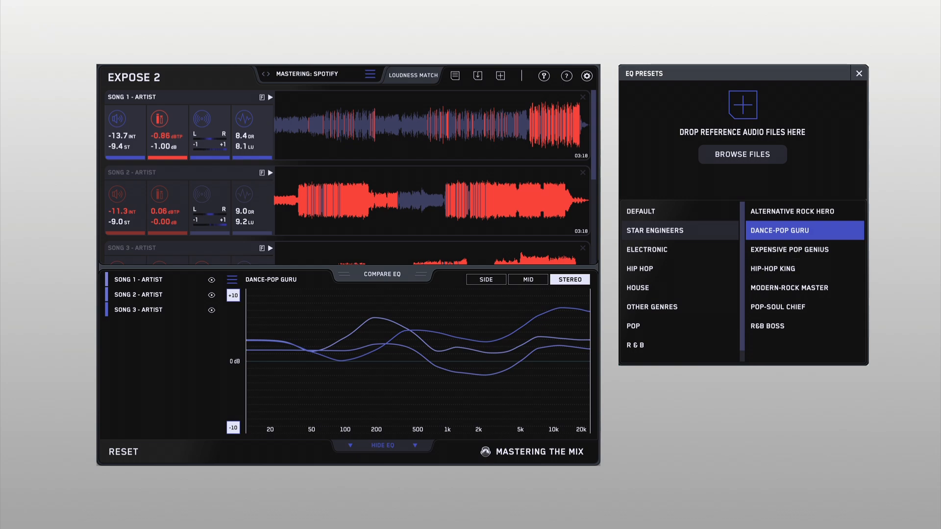
click(743, 154)
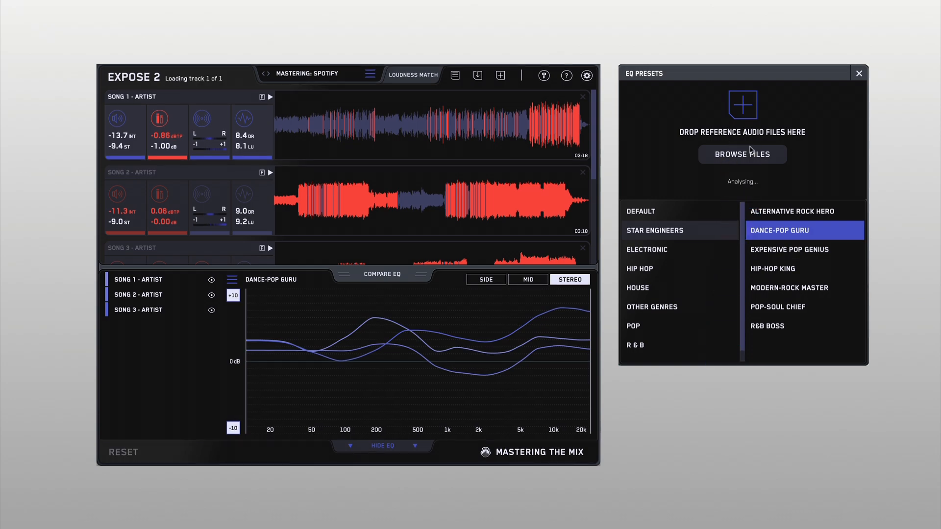